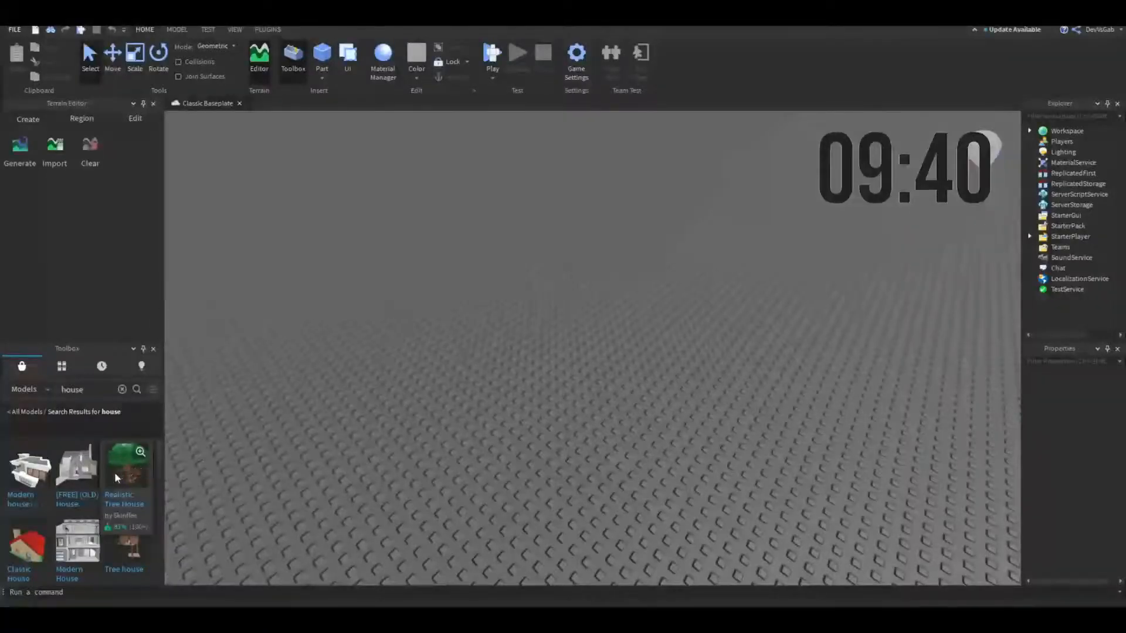
Step: Insert the Realistic Tree House model from the Toolbox into the map
left_click(124, 471)
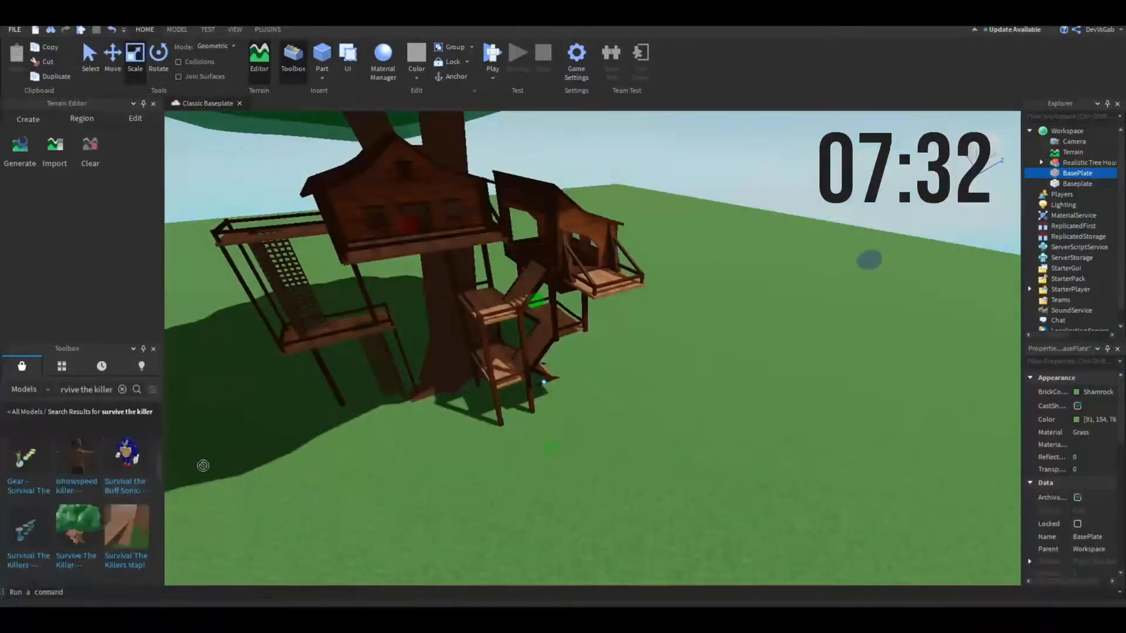
Step: Insert the Survival the Buff Sonic the Killer model, accepting its scripts warning, and select it
left_click(125, 454)
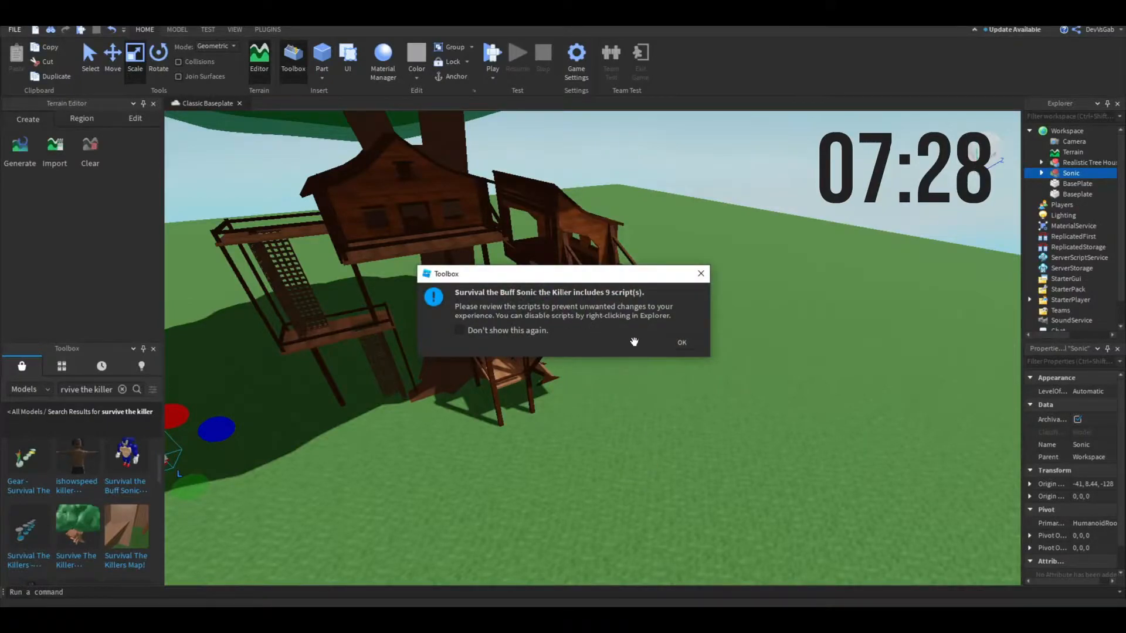
mouse_move(139, 476)
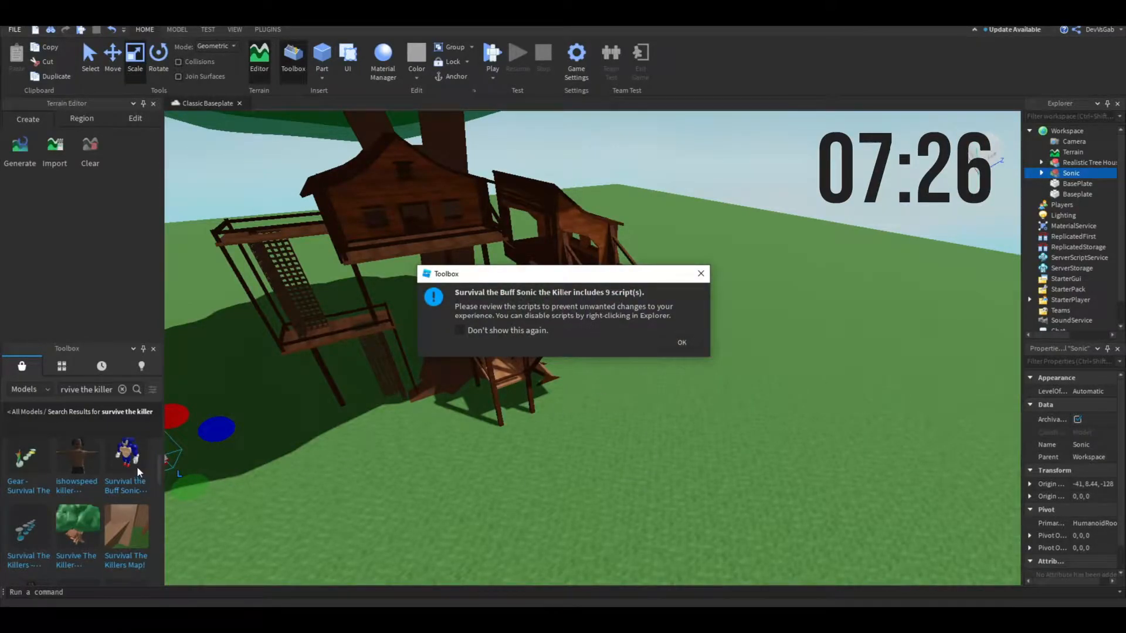
left_click(681, 342)
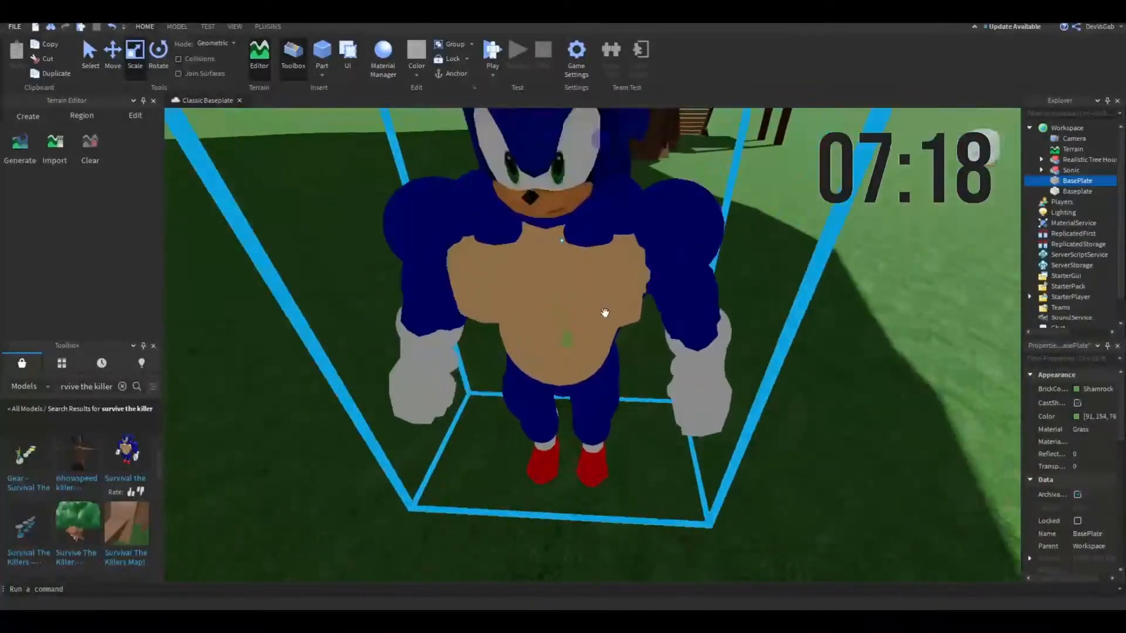
left_click(1071, 169)
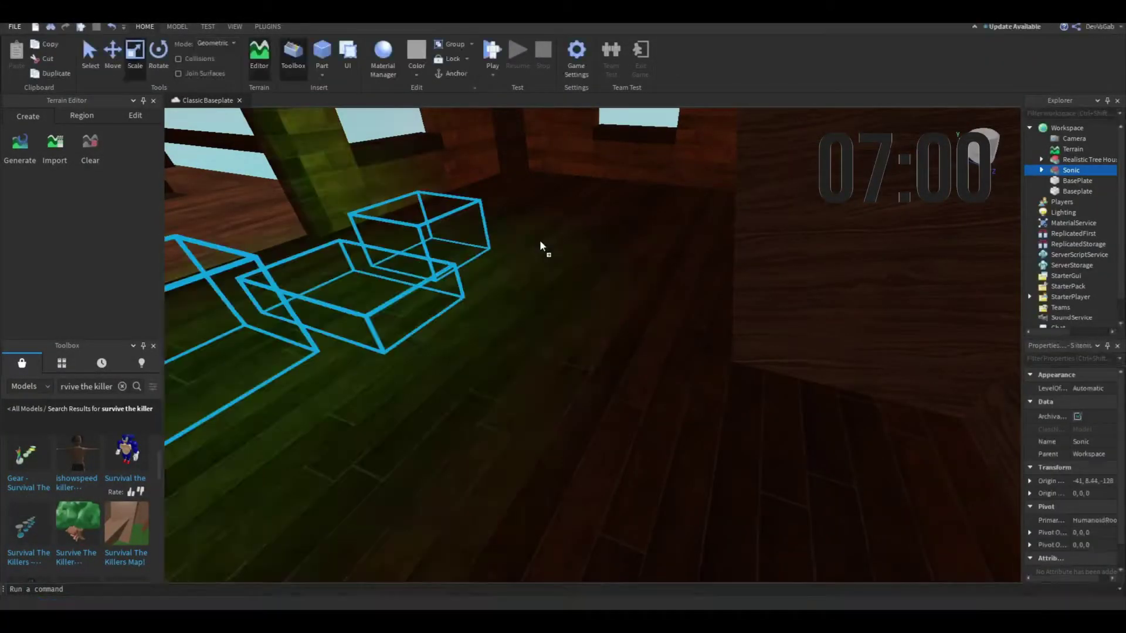
Step: Insert the 'Gear - Survival The Killer' pack inside the tree house, accepting its scripts warning
left_click(29, 456)
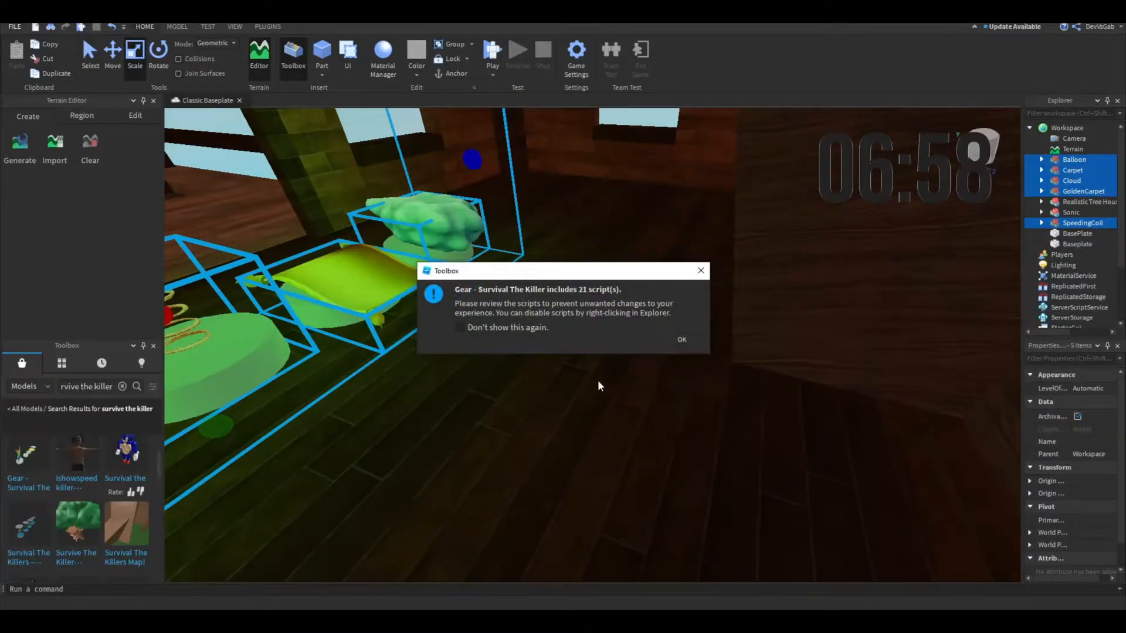
left_click(681, 340)
type("sign")
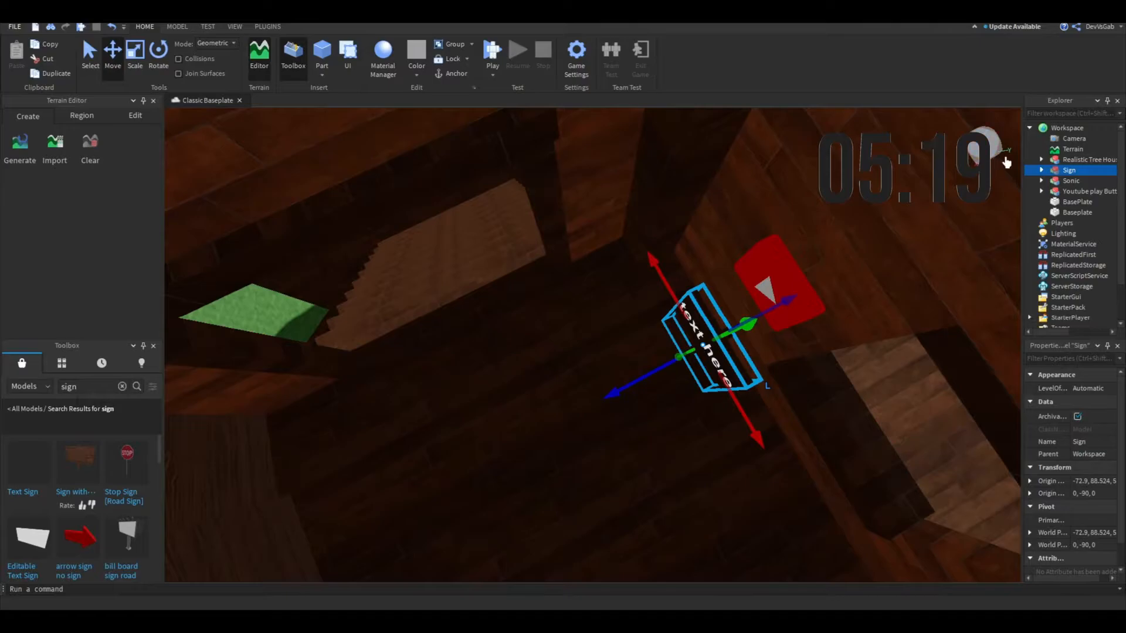
Step: Expand the sign to Sign > Text > SurfaceGui and bring up options for its TextLabel
left_click(1041, 170)
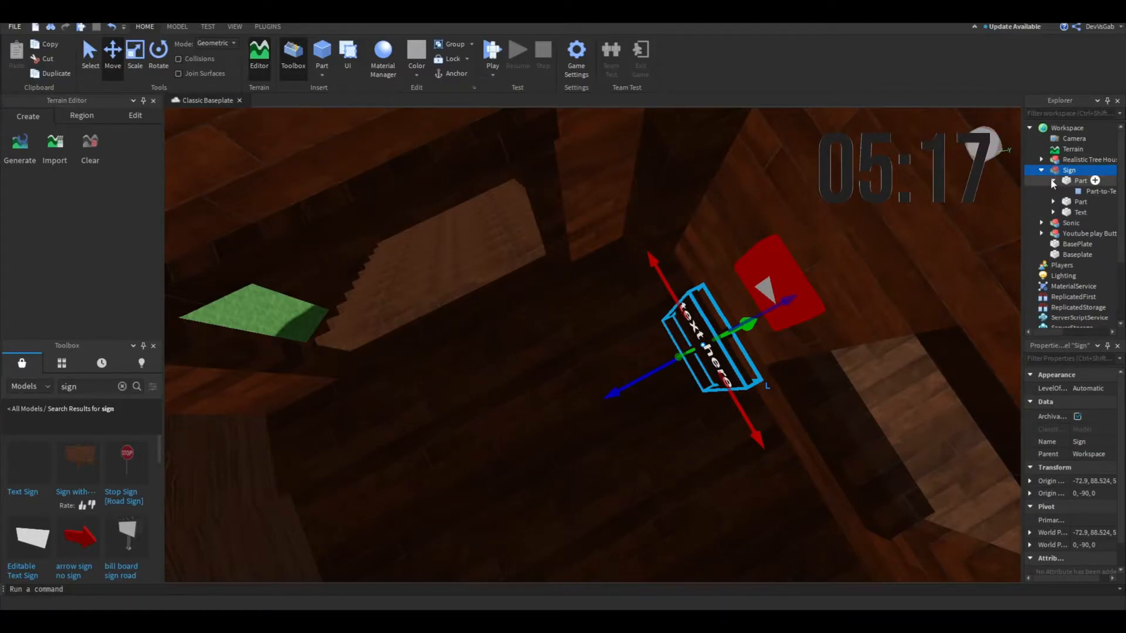
left_click(1053, 180)
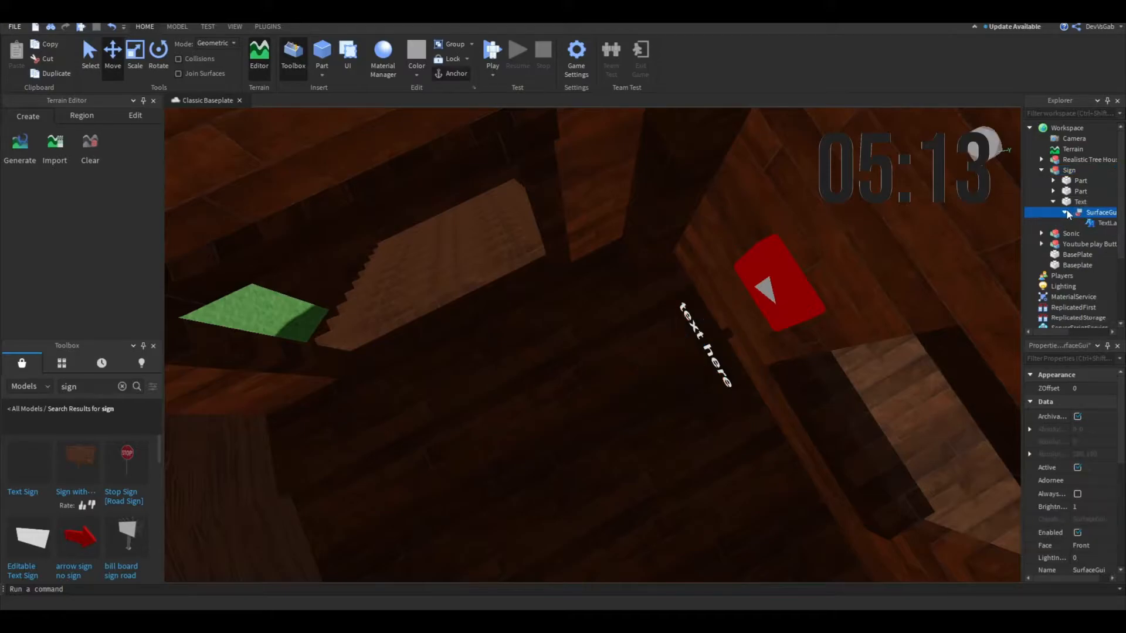
left_click(1101, 223)
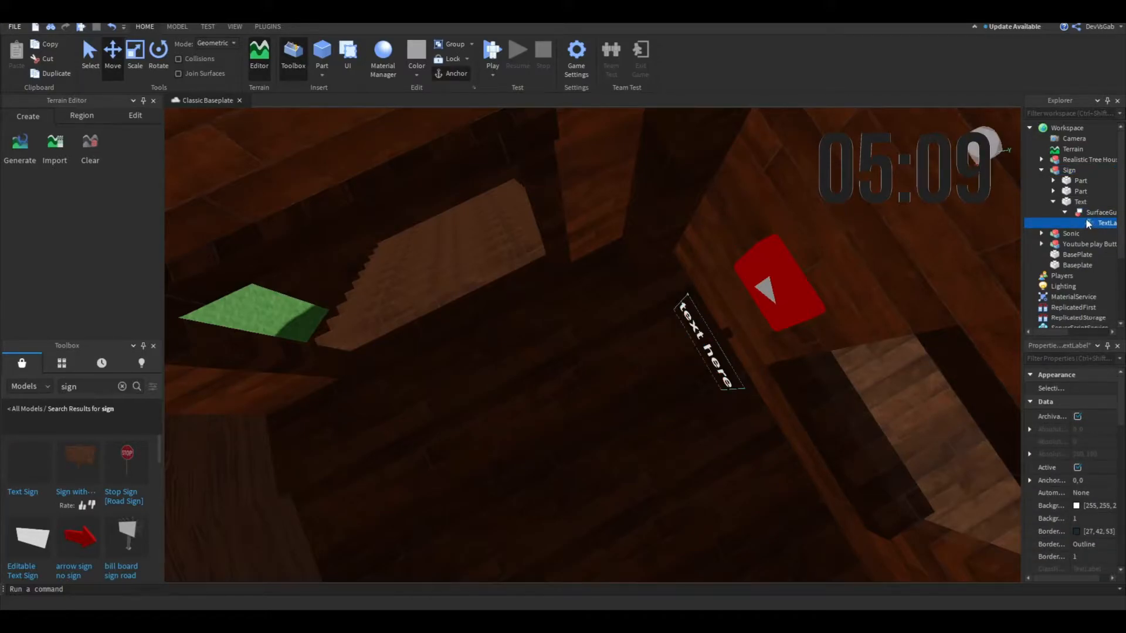
right_click(1106, 223)
type("car")
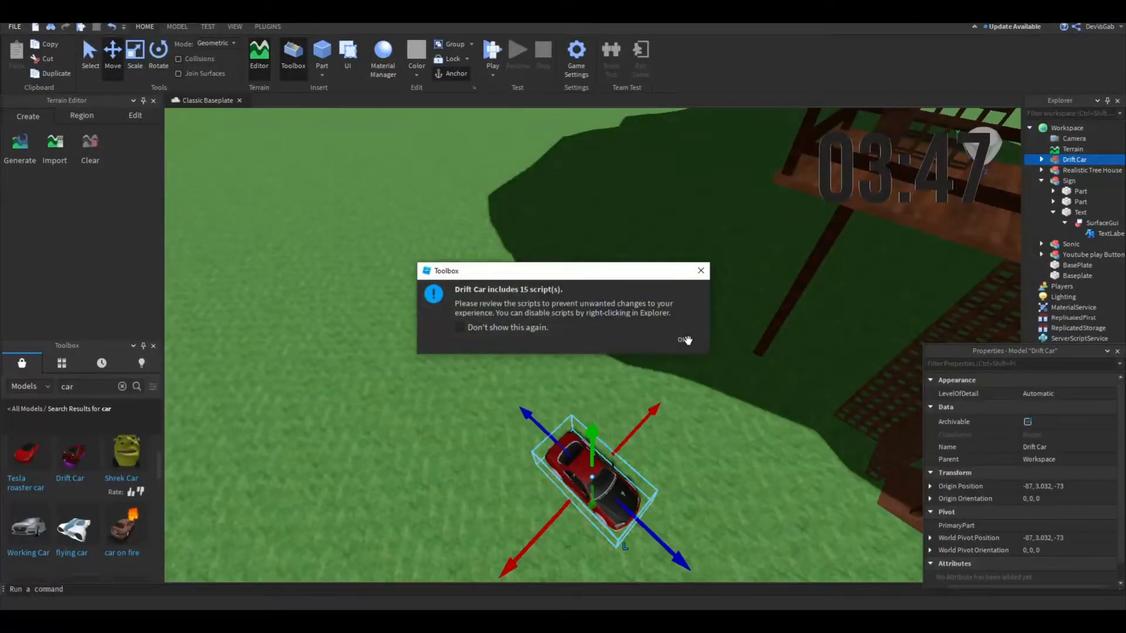
Step: Accept the Drift Car's included-scripts warning so it stays on the grass
left_click(682, 340)
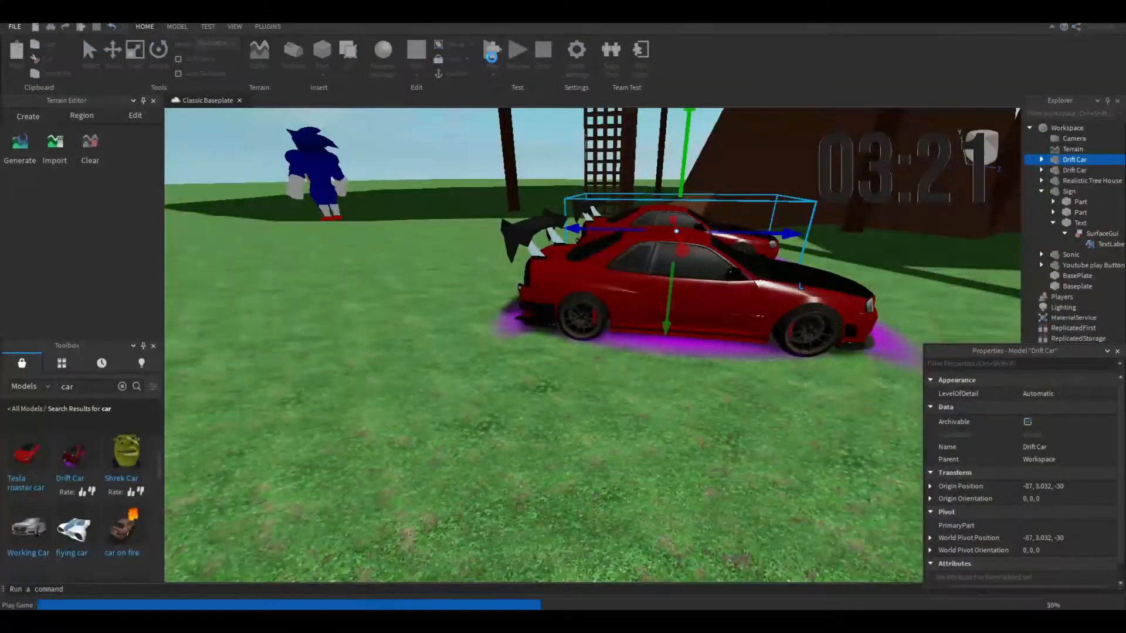
left_click(518, 50)
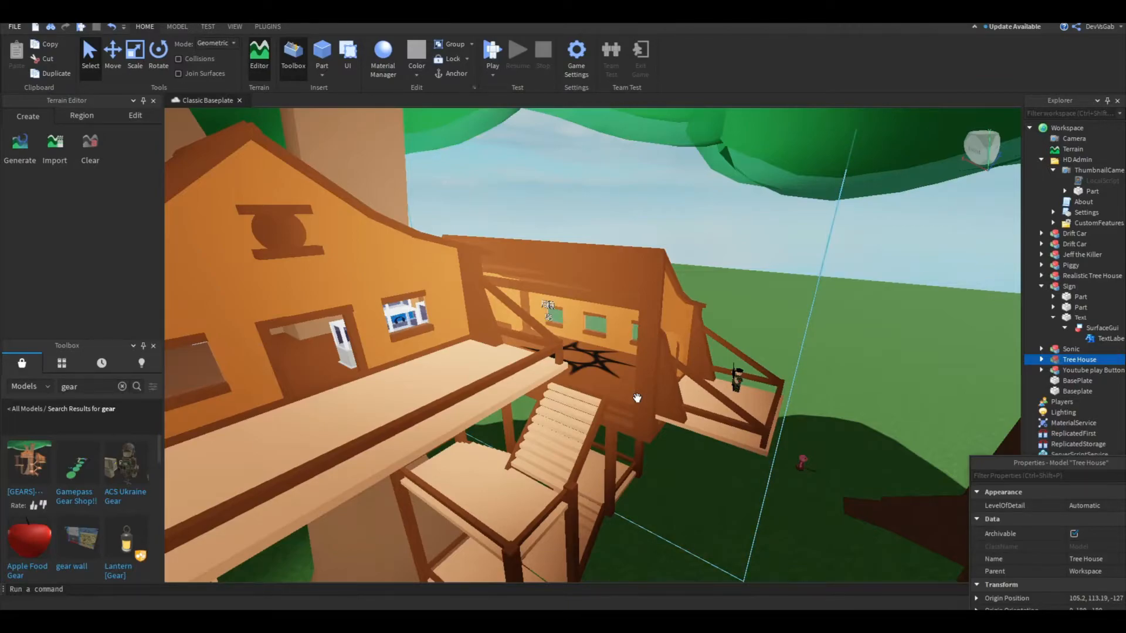
Step: Start a playtest of the map from the top toolbar
left_click(491, 50)
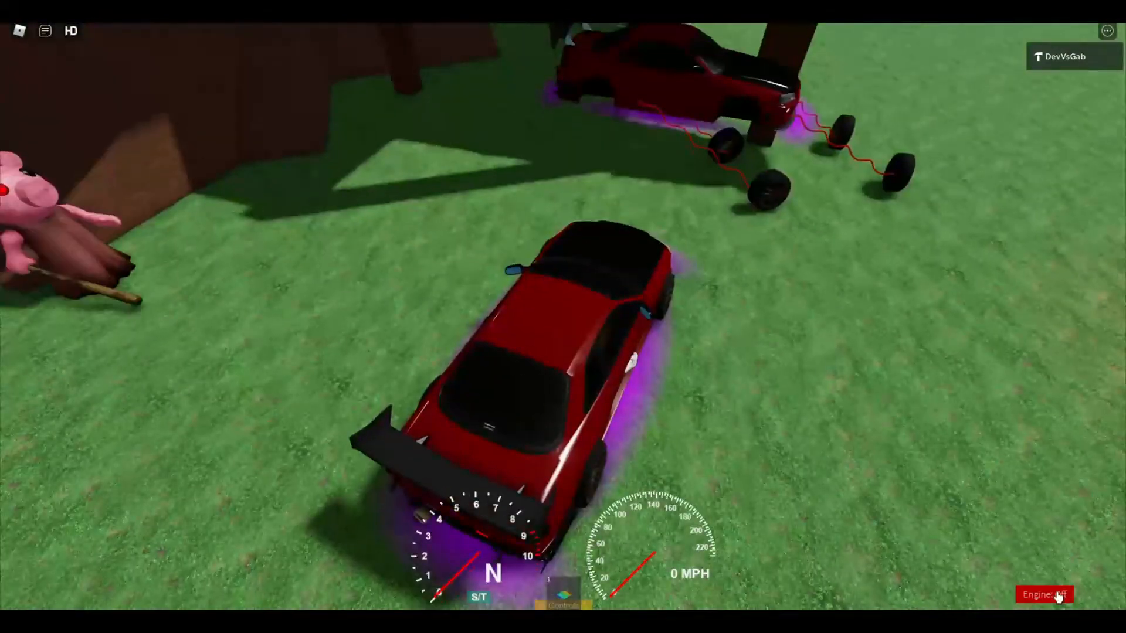
Step: Switch the drift car's engine from Off to On during the playtest
left_click(1053, 595)
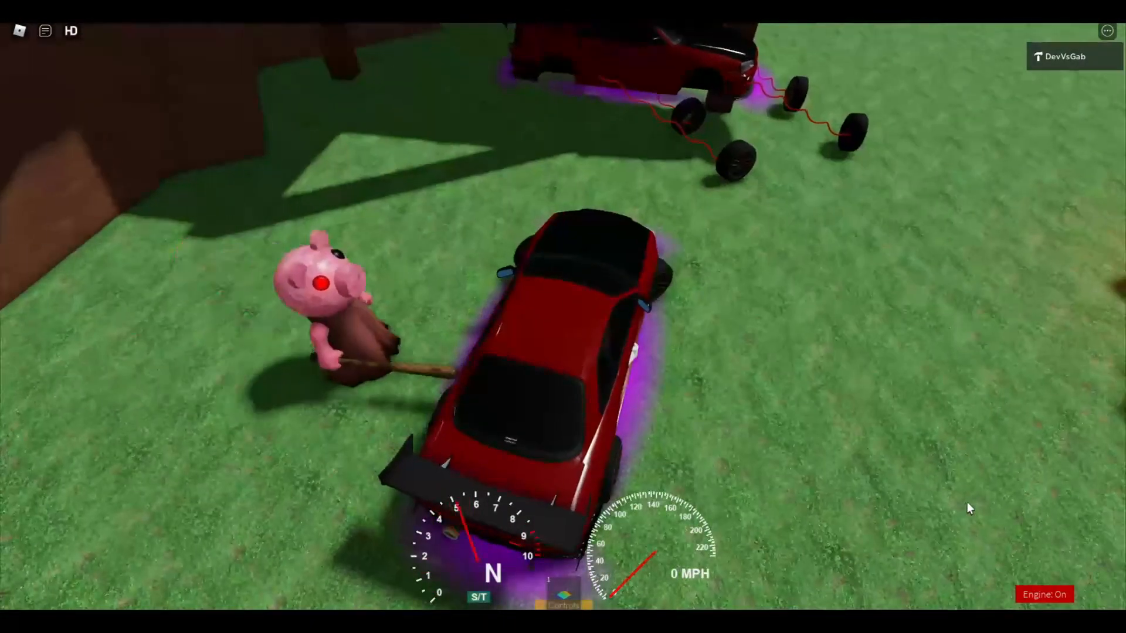